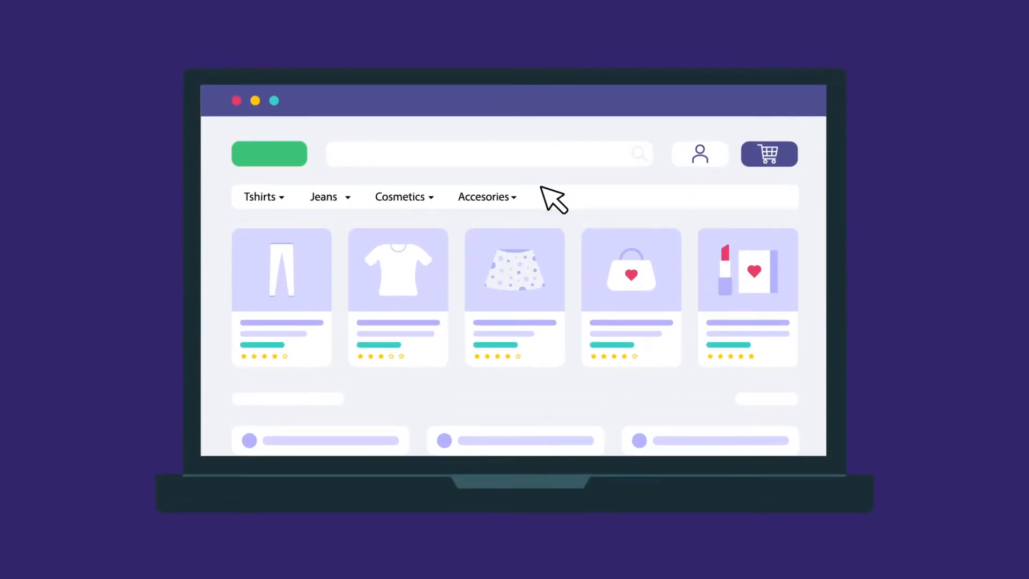
- Sign into the store account and expand Store Setup on the dashboard sidebar
click(324, 196)
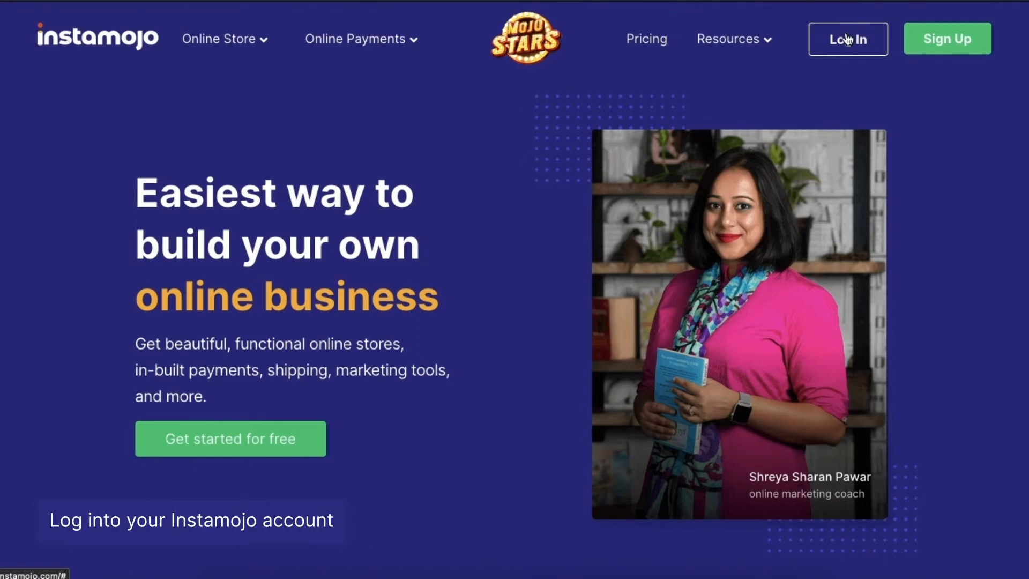
click(846, 39)
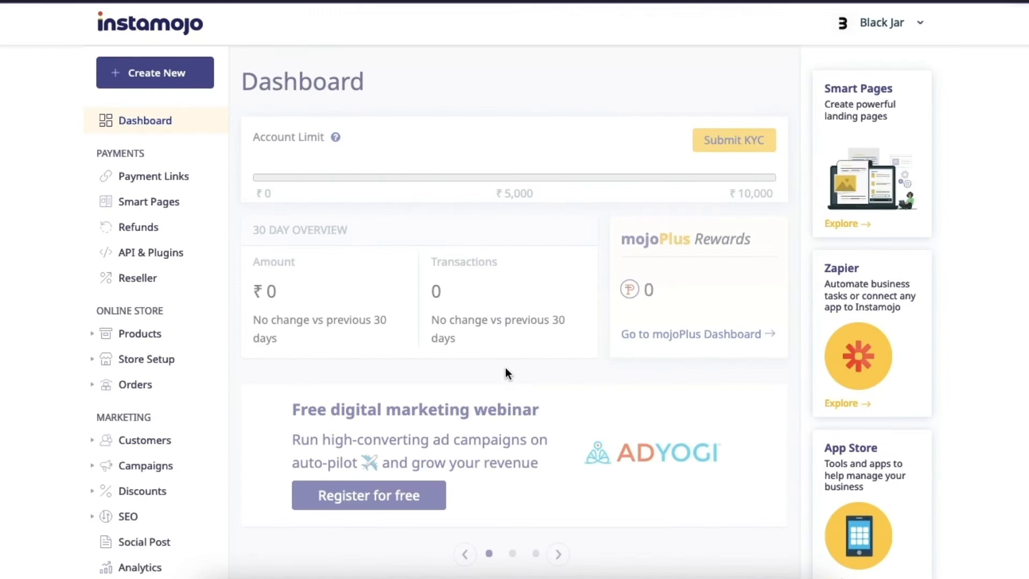
mouse_move(256, 412)
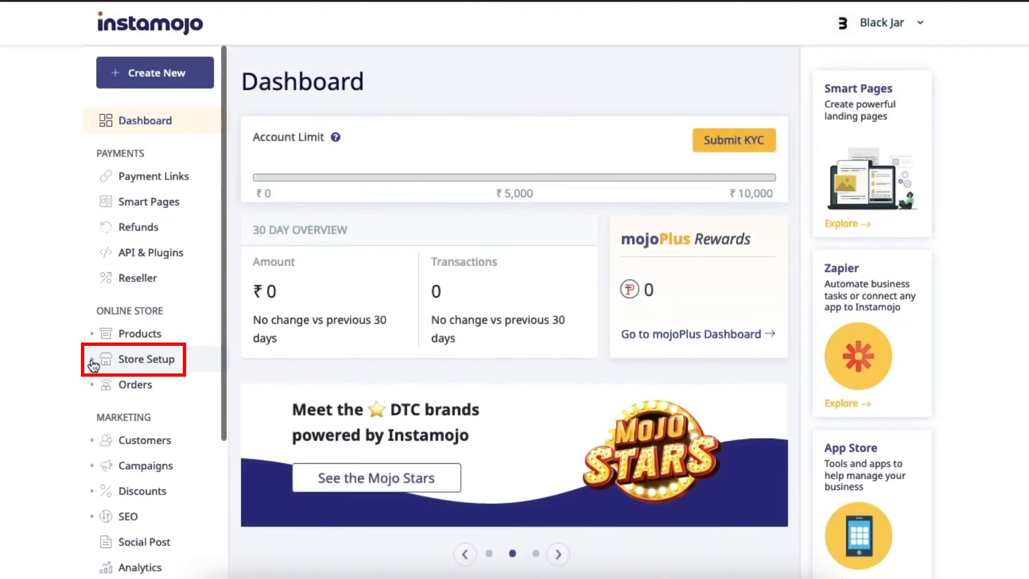
click(149, 359)
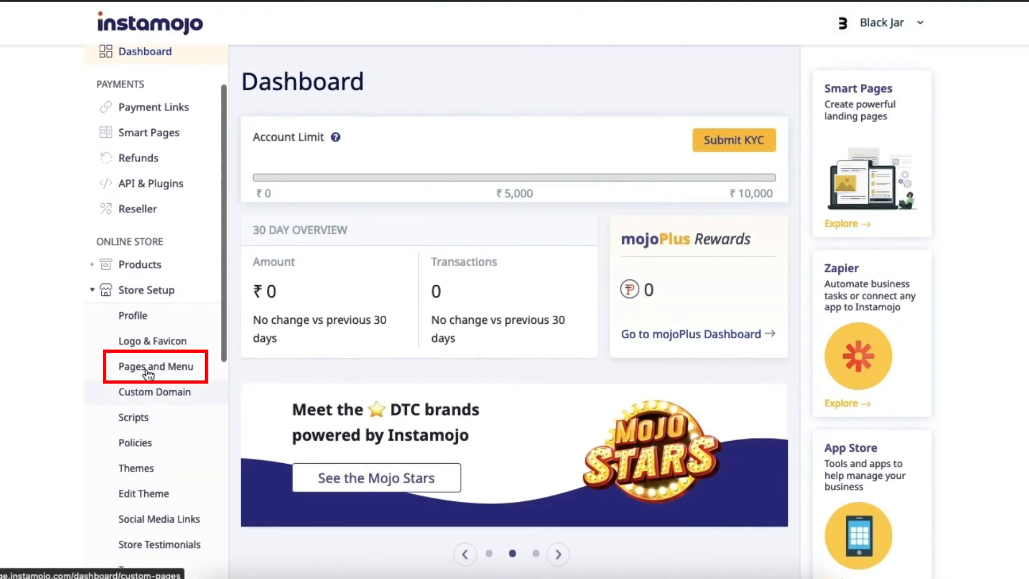
- Show the Pages and Menu list with Home, Shop, About Us, Contact Us and FAQs
click(155, 367)
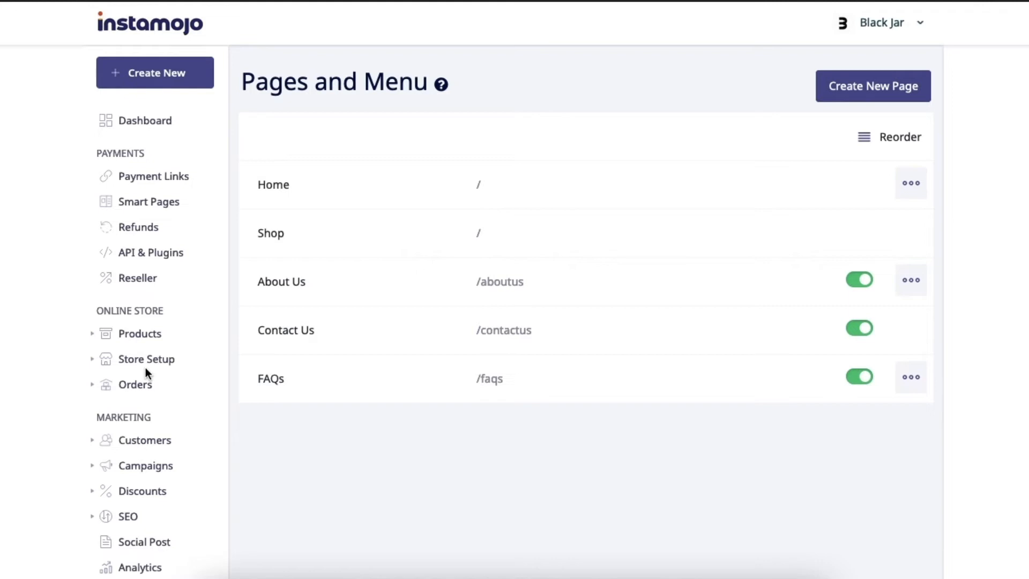
mouse_move(147, 358)
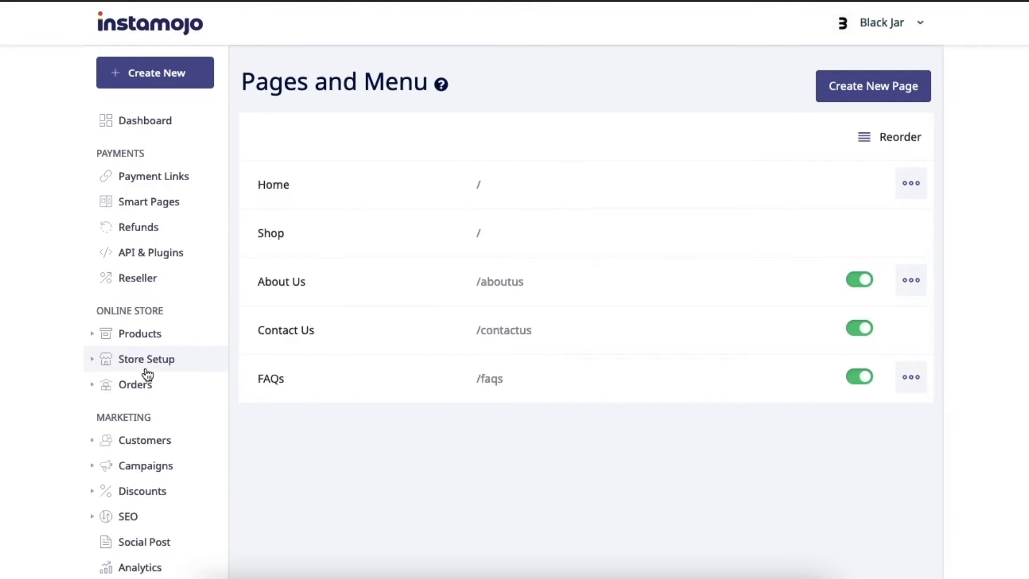
mouse_move(336, 427)
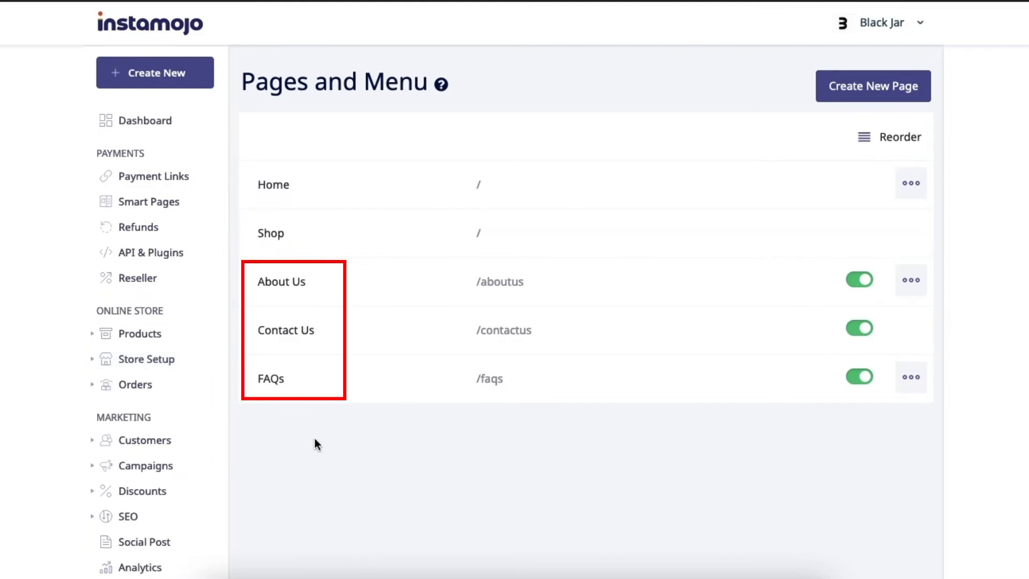
mouse_move(402, 453)
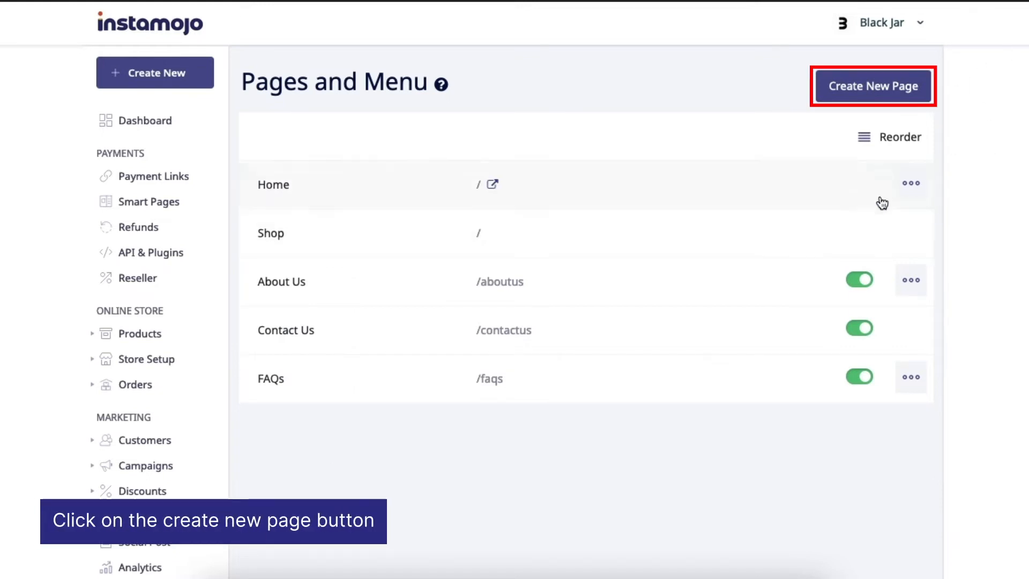
- Begin a new store page and name it 'Water Bottles'
click(873, 86)
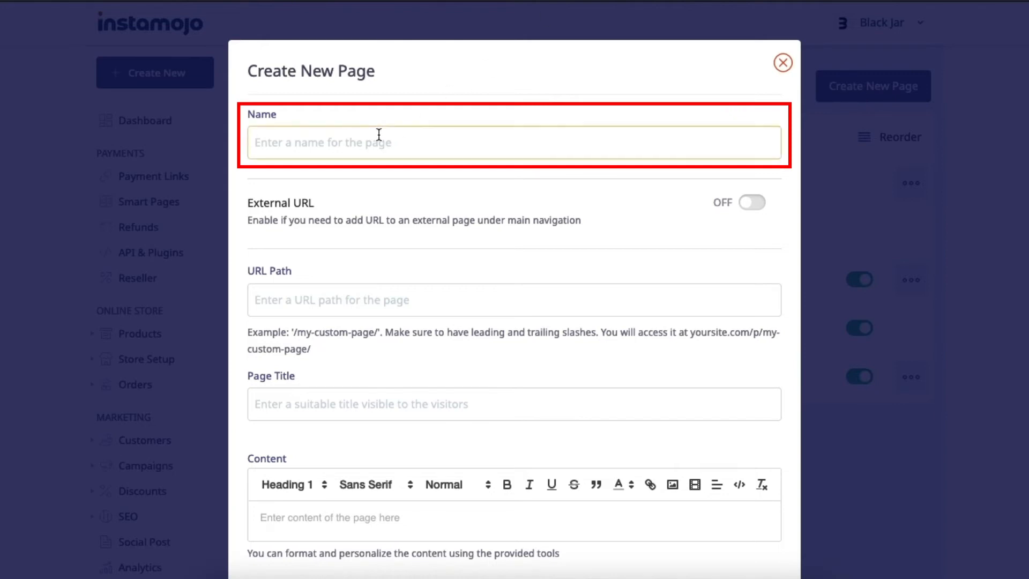
text(Water Bottles)
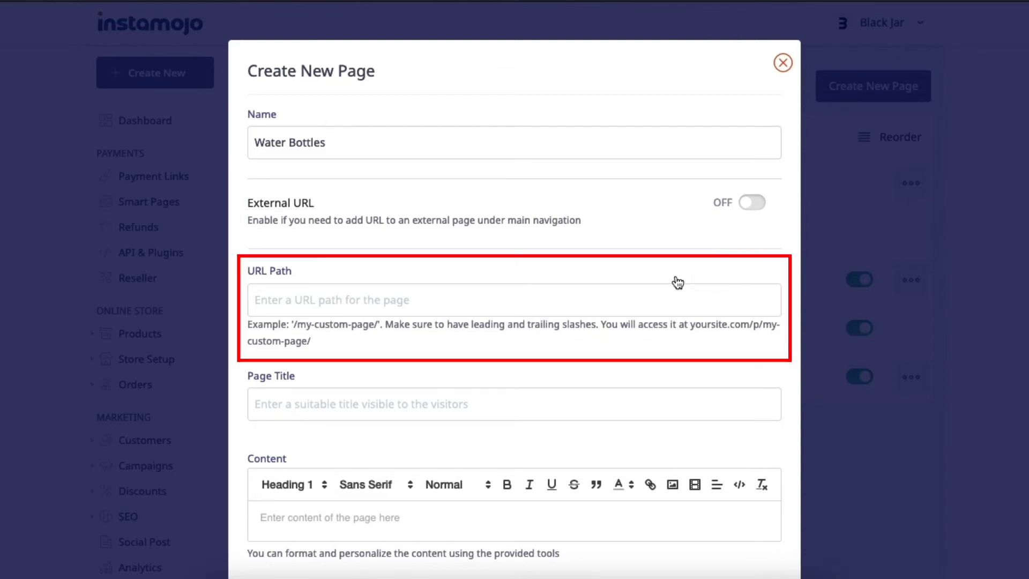
mouse_move(666, 282)
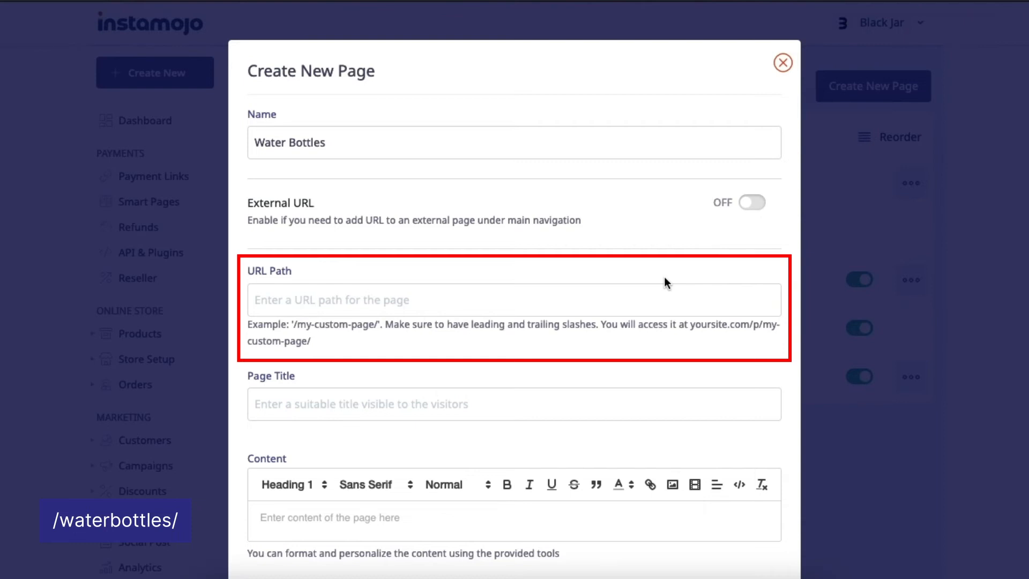
- Enter URL path '/waterbottles/' and page title 'Bottles' for the new page
text(/waterbottles/)
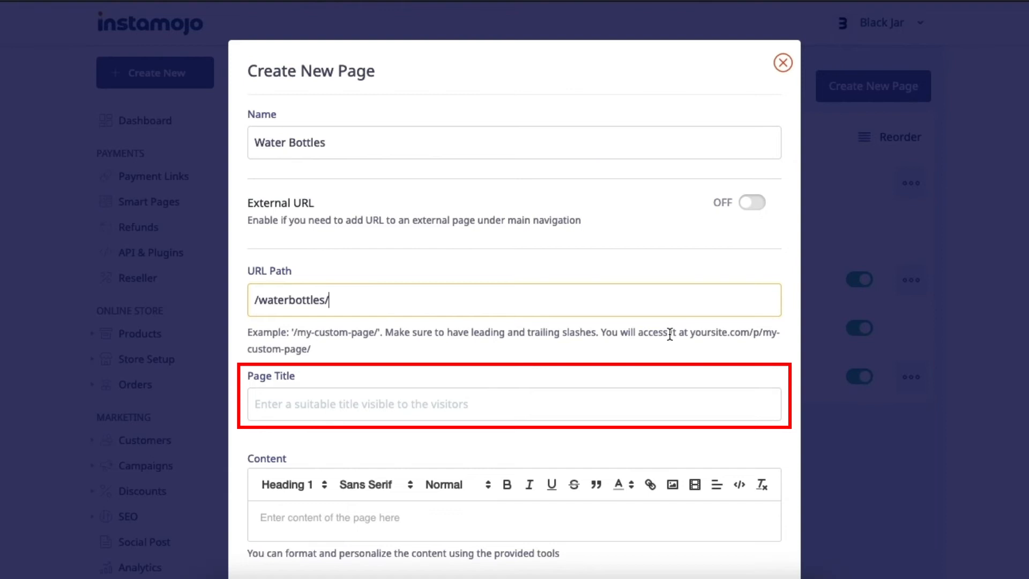
mouse_move(669, 344)
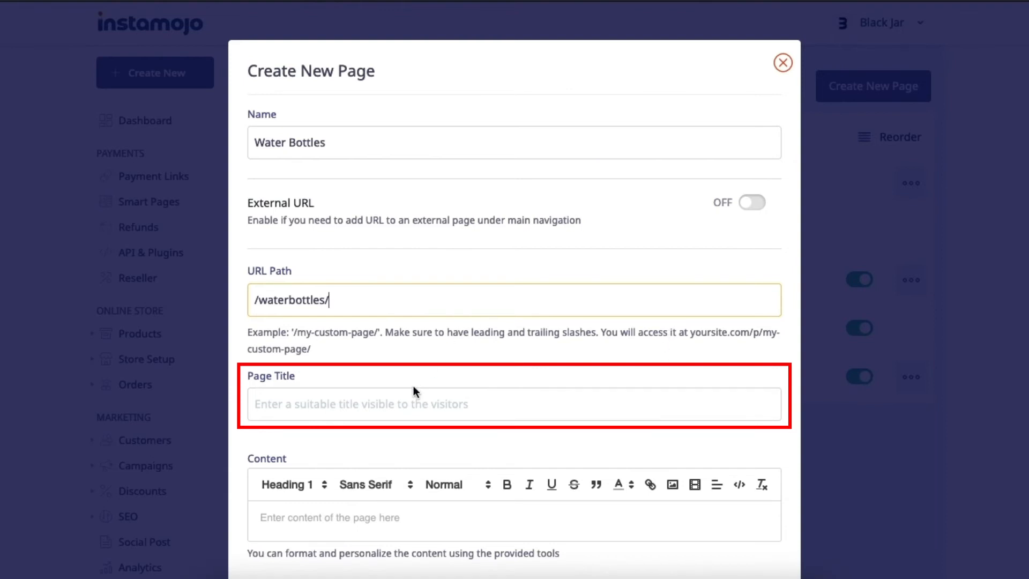
text(Bottles)
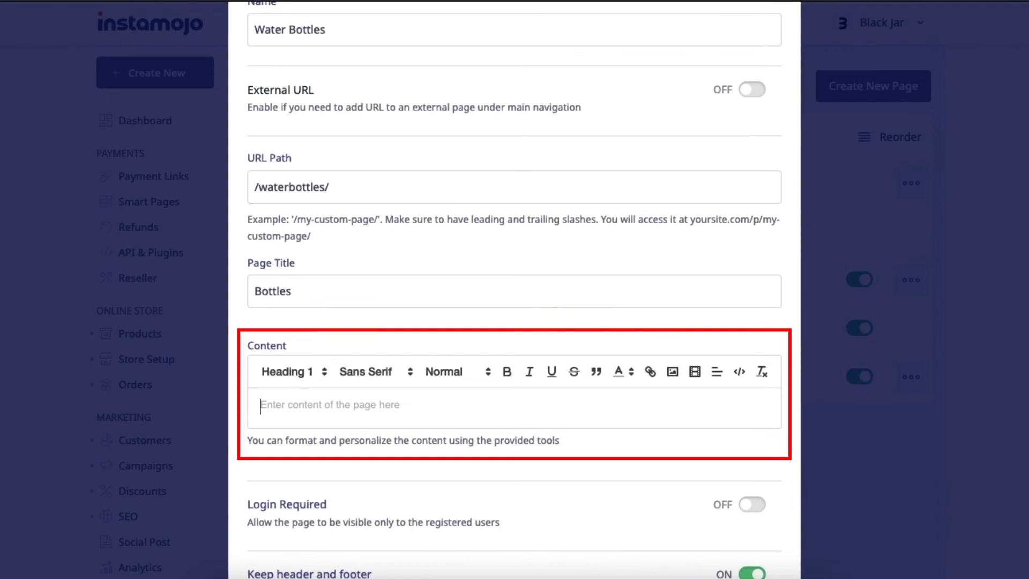
- Add content 'Water Bottles, Bottles' and create the page at /waterbottles/
text(Water Bottles, Bottles)
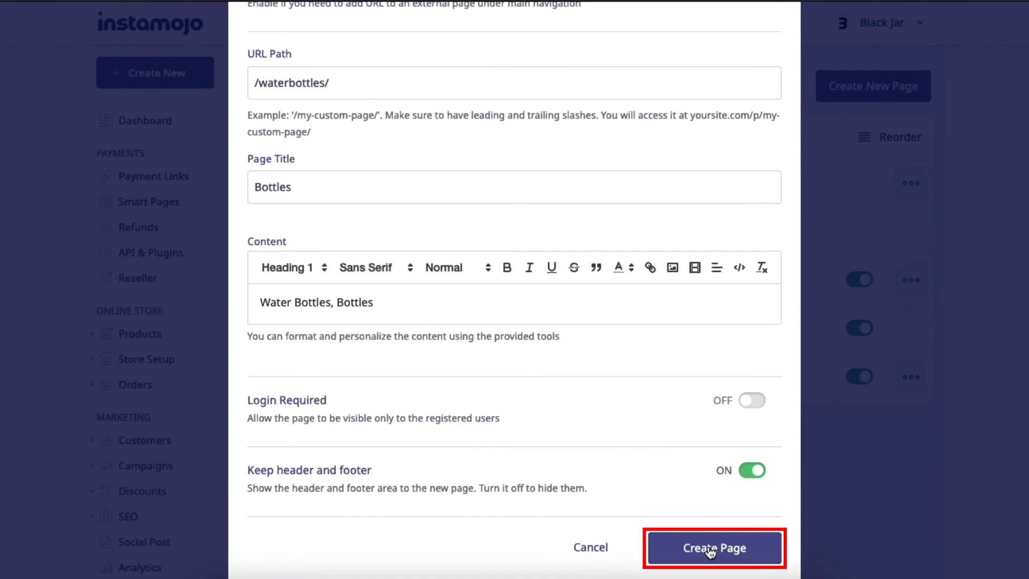
click(714, 548)
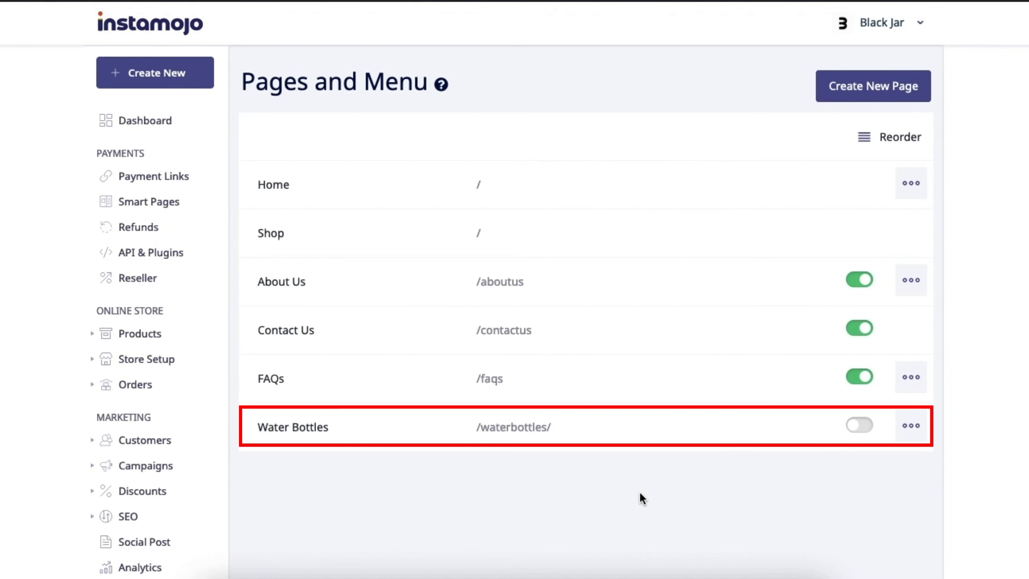
mouse_move(657, 493)
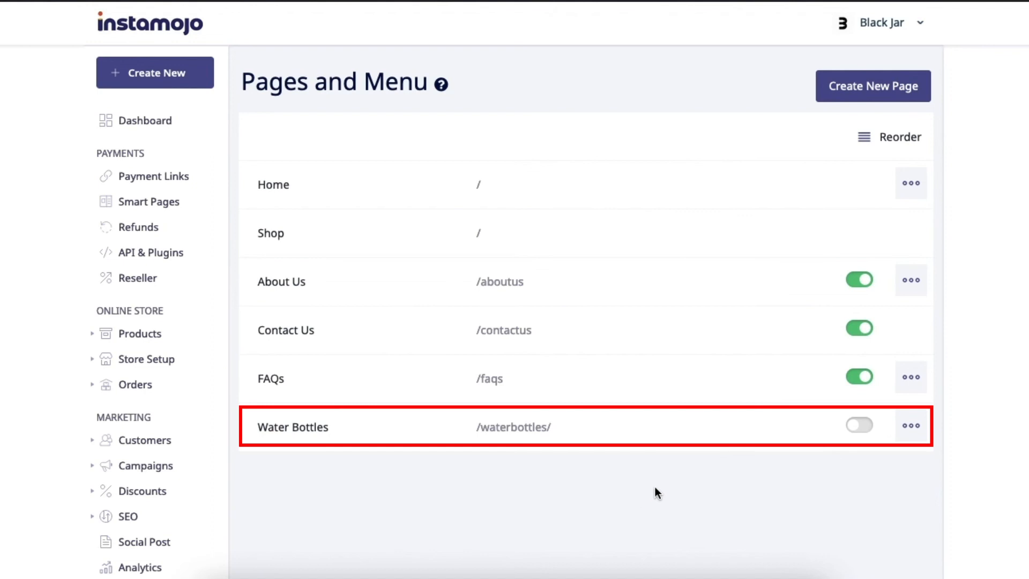
mouse_move(858, 427)
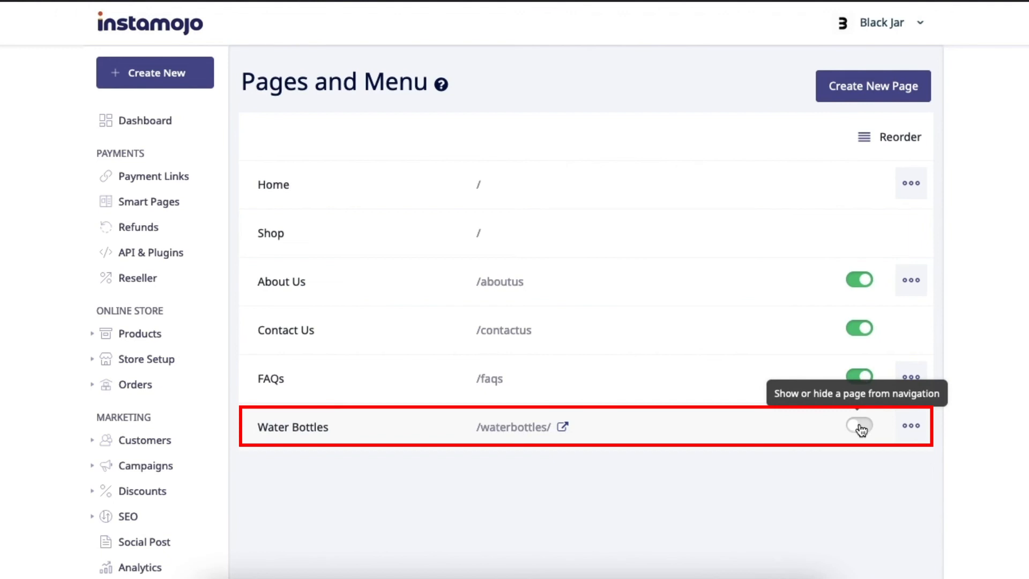
- Enable the Water Bottles page's navigation toggle in the pages list
click(858, 426)
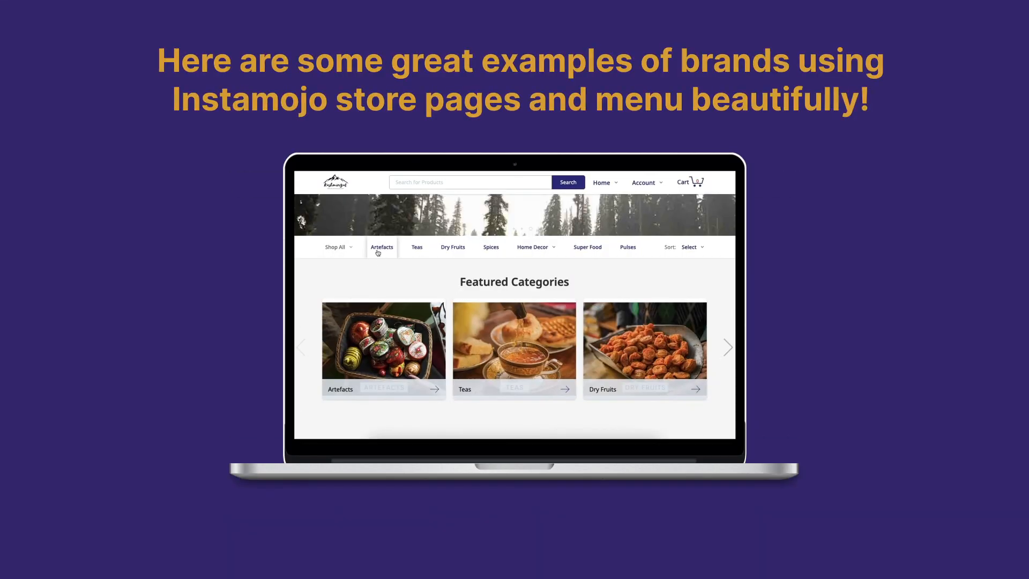
click(382, 247)
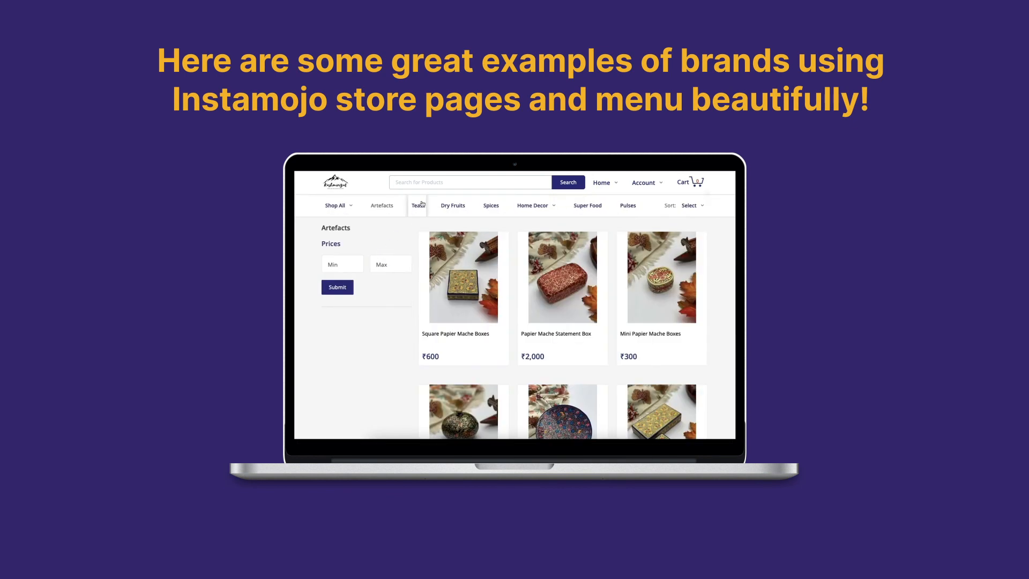
click(417, 205)
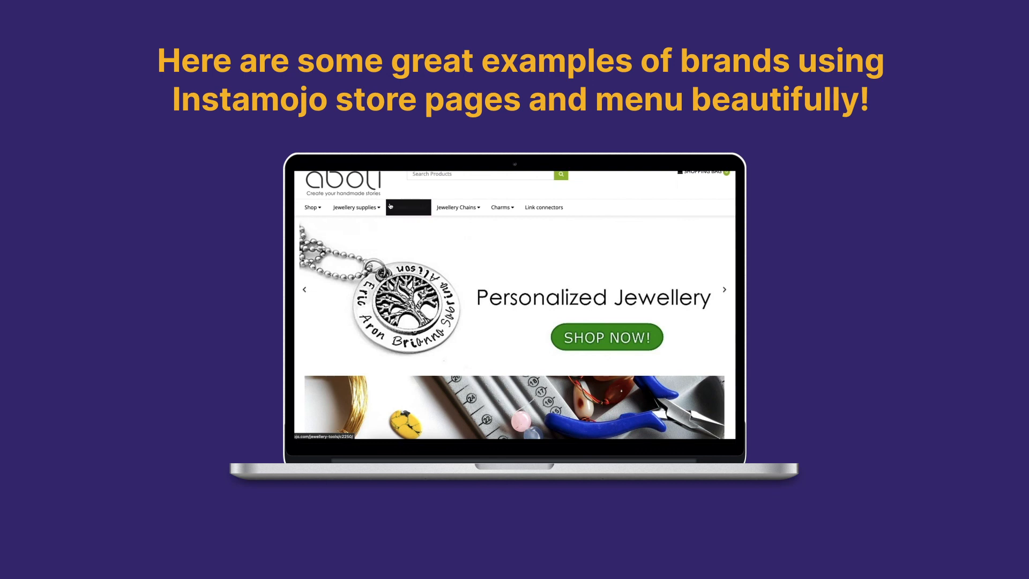
click(502, 207)
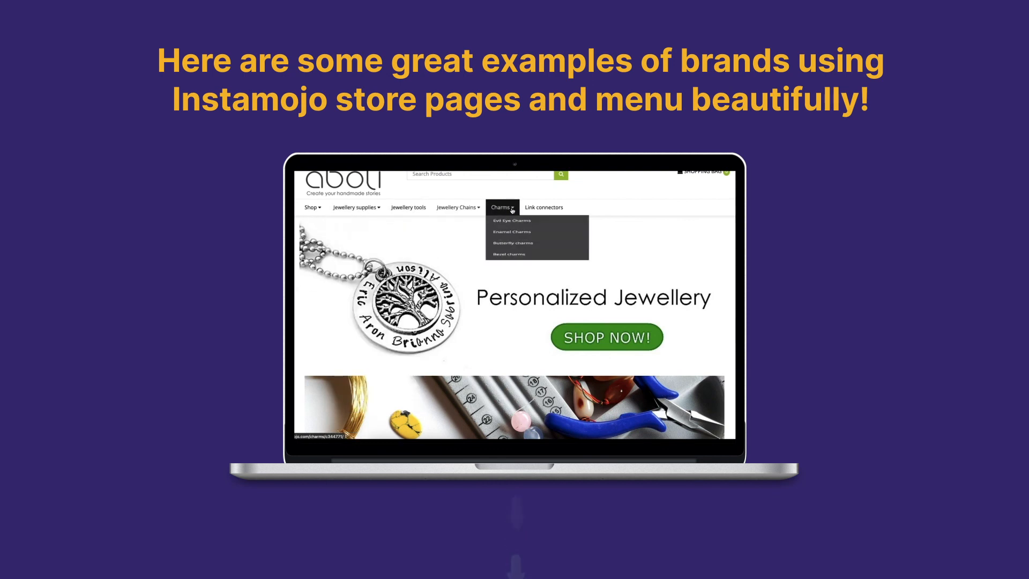